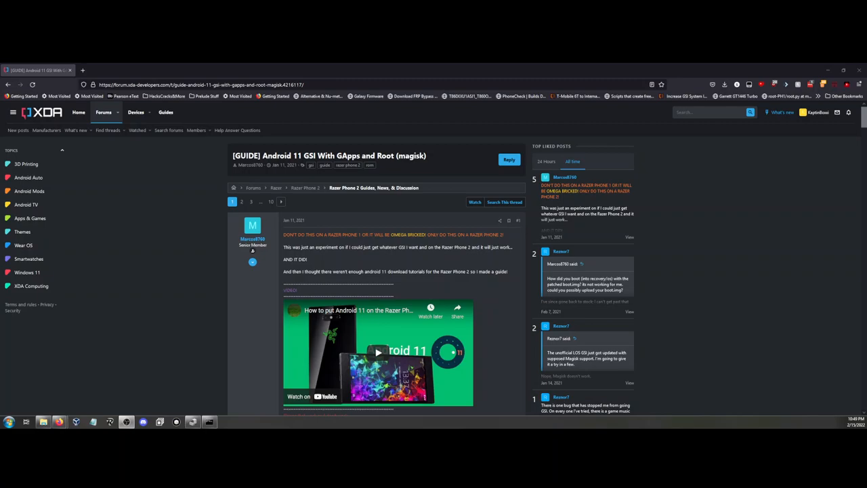
pyautogui.moveTo(213, 272)
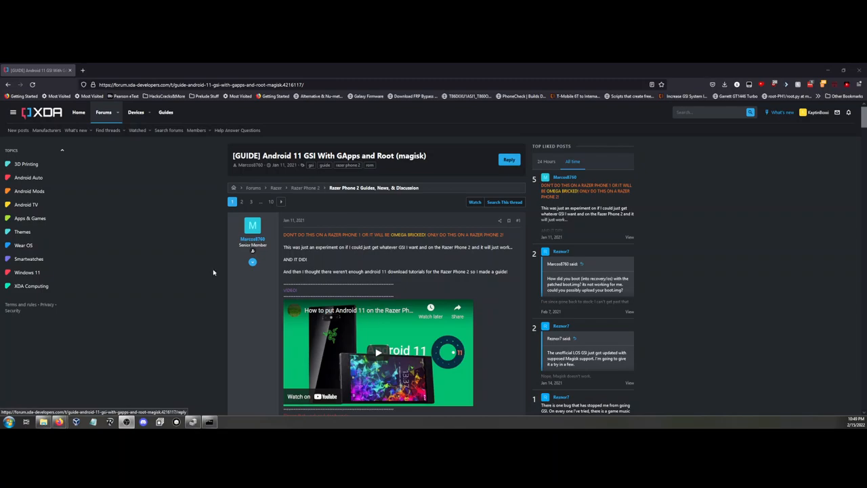
pyautogui.moveTo(194, 314)
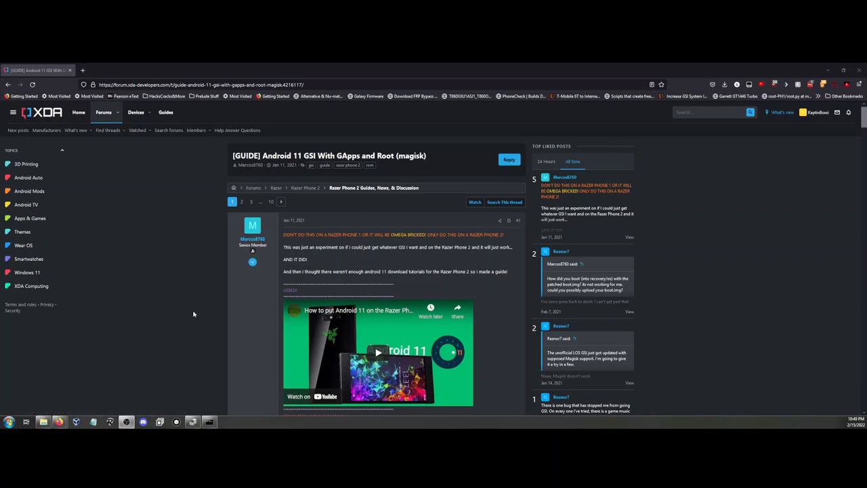
# Step: Scroll the XDA thread down to its list of factory firmware, GSI image, Trinity kernel and zip downloads
pyautogui.scroll(-3)
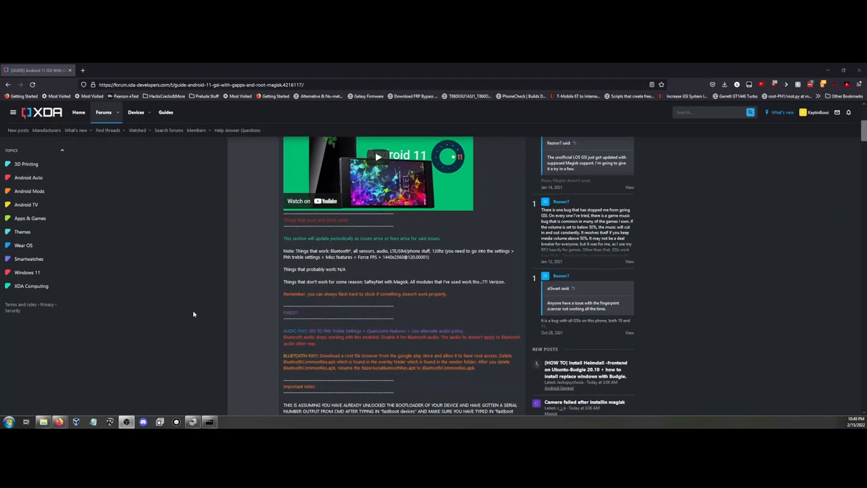
pyautogui.scroll(-3)
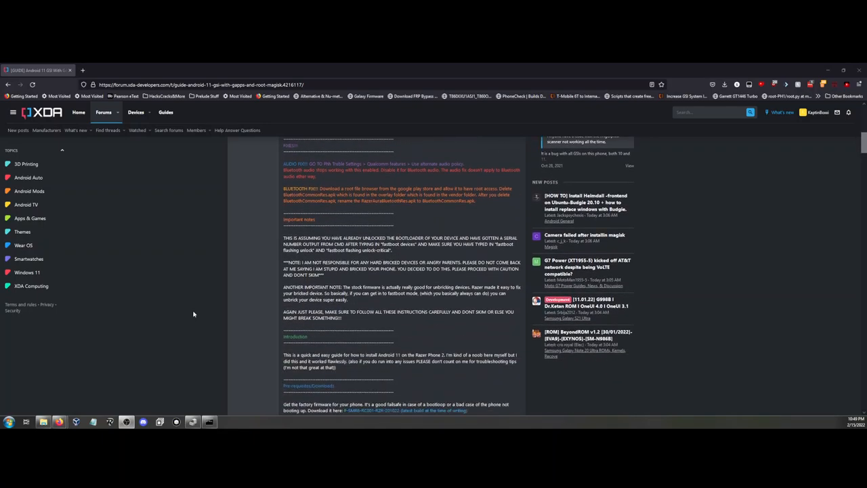
pyautogui.scroll(-3)
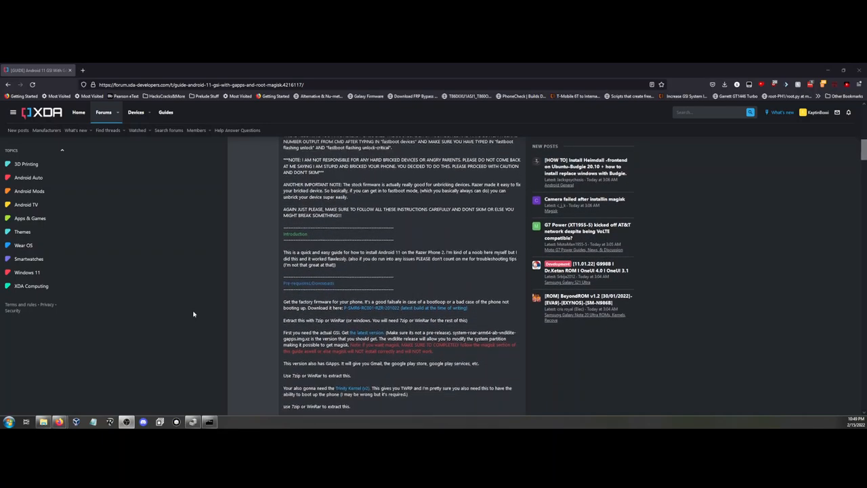
pyautogui.scroll(-3)
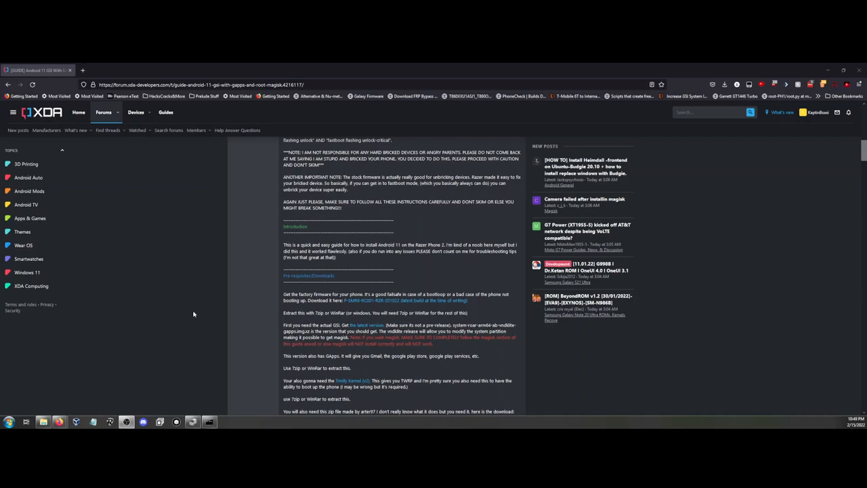
pyautogui.scroll(-3)
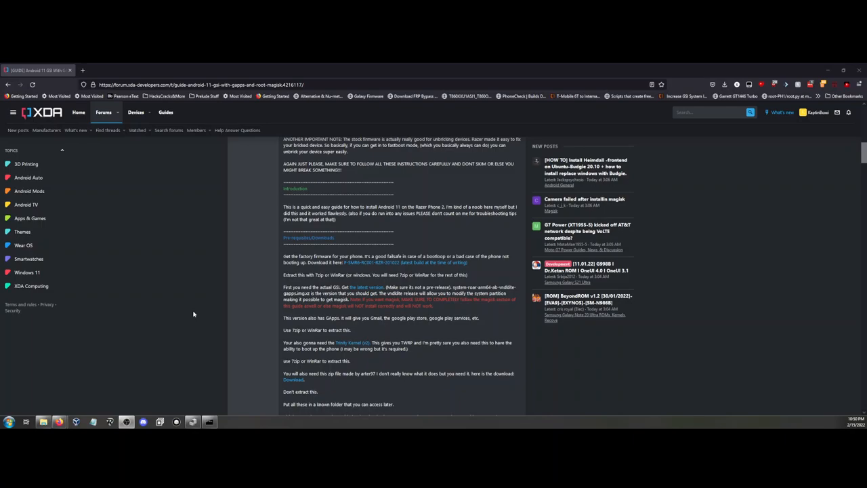
pyautogui.scroll(-3)
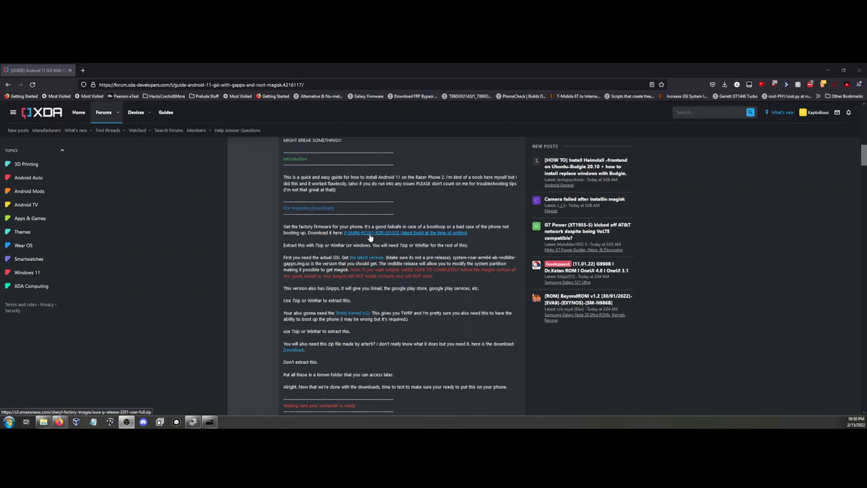
pyautogui.moveTo(352, 313)
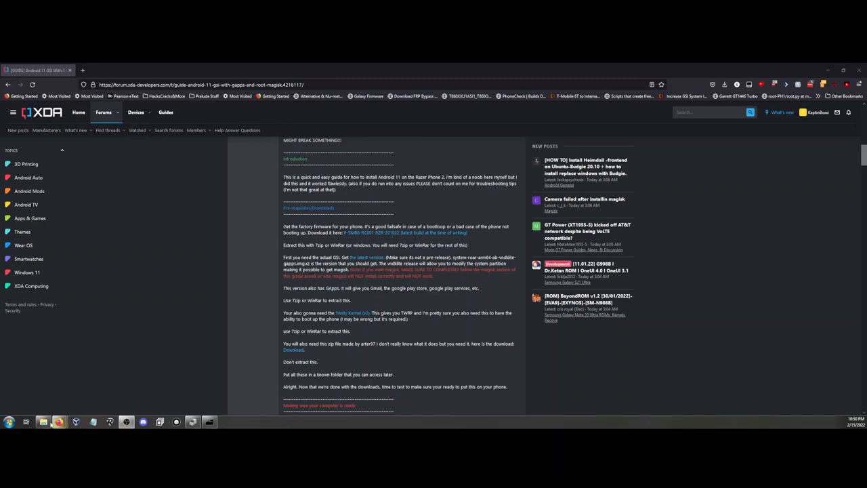
# Step: Bring up the local GSI folder and look over the downloaded disc image files
pyautogui.click(42, 421)
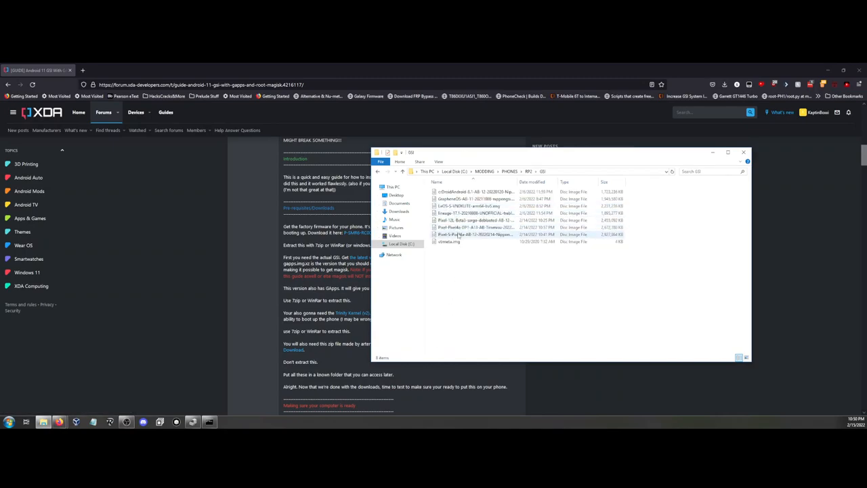
pyautogui.click(475, 234)
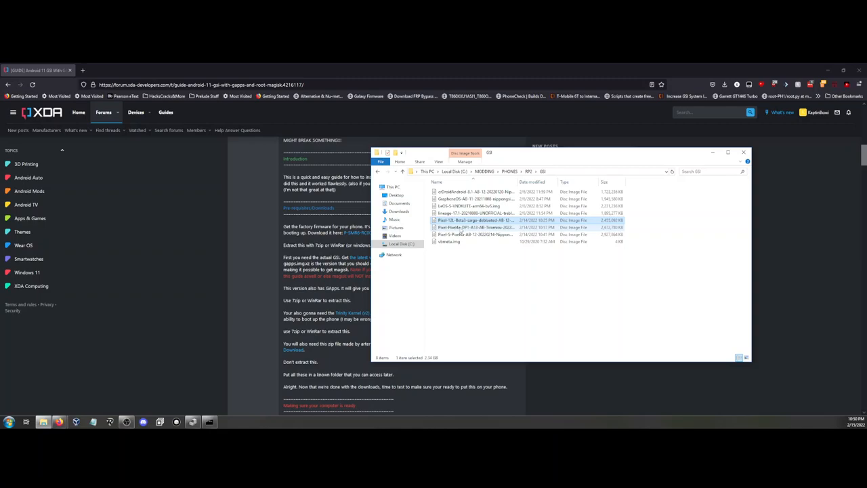
pyautogui.moveTo(474, 235)
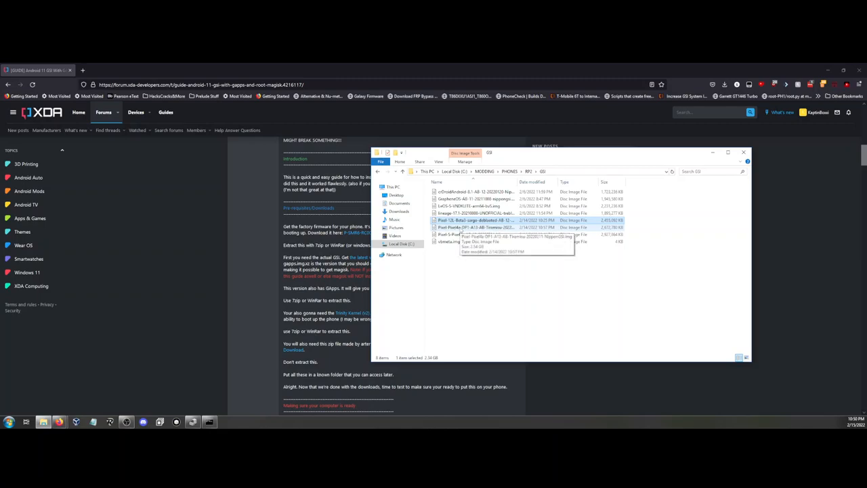
pyautogui.moveTo(470, 276)
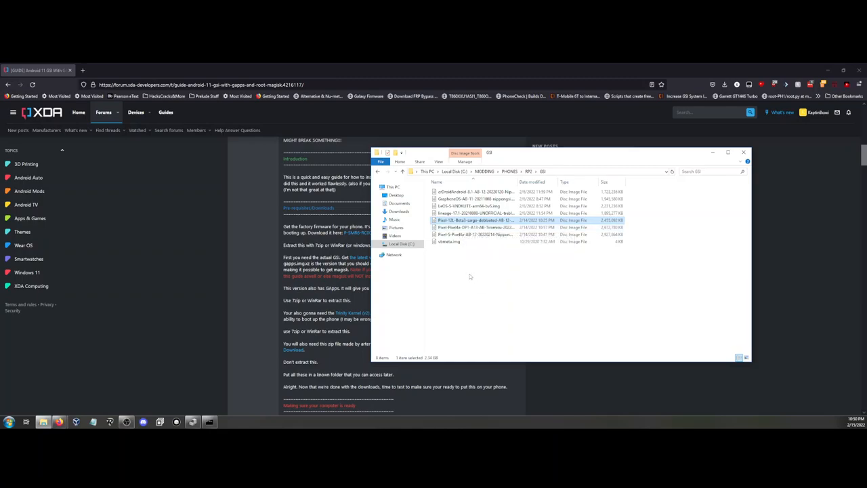
pyautogui.click(474, 227)
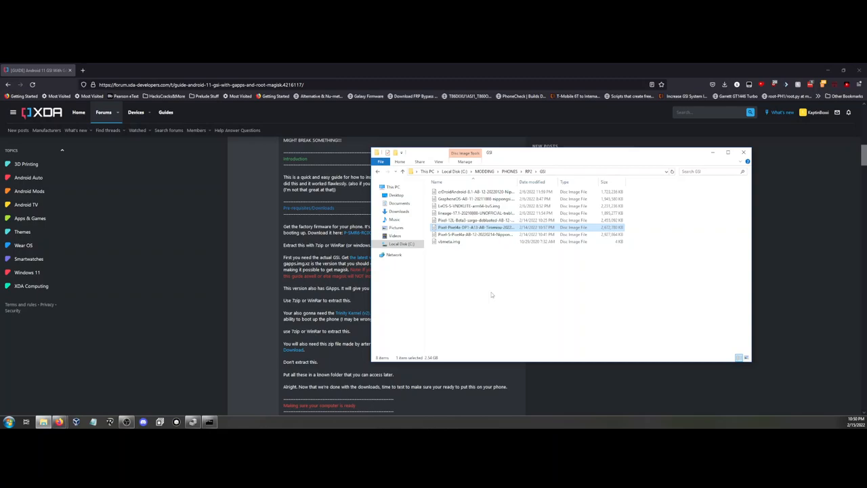
pyautogui.moveTo(565, 284)
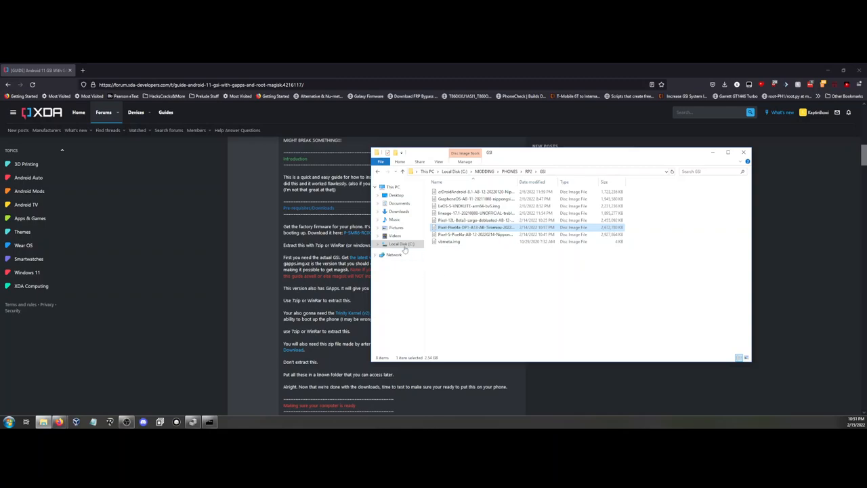
pyautogui.rightClick(402, 244)
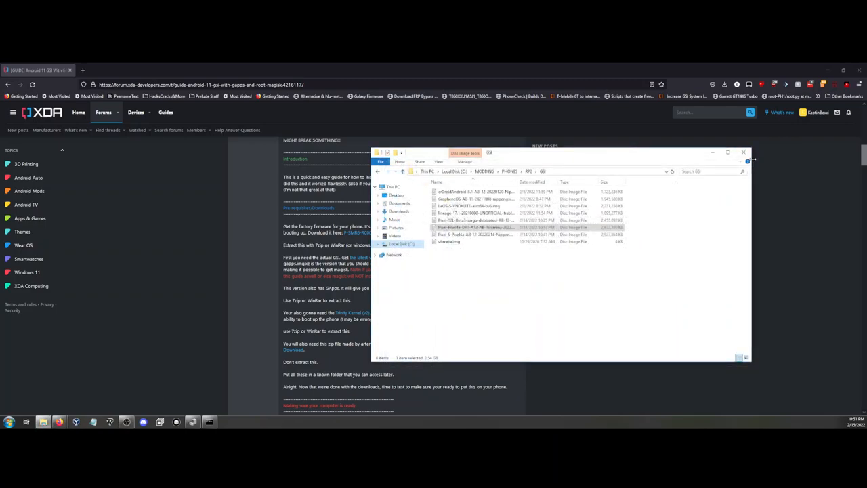
# Step: Bring the guide to 'Making sure your computer is ready' and start a command prompt beside it
pyautogui.click(744, 152)
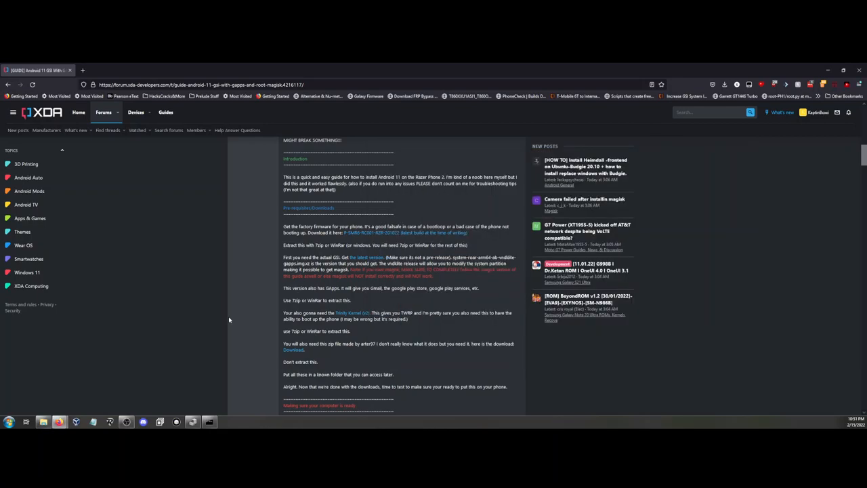
pyautogui.scroll(-3)
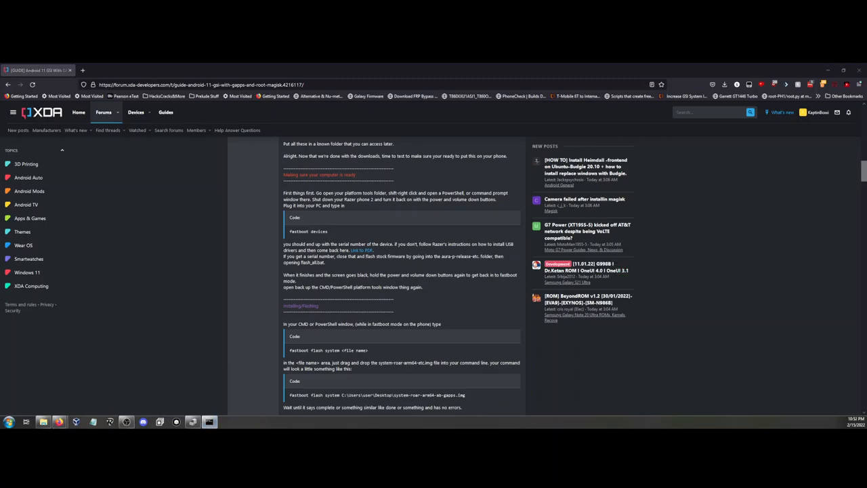
pyautogui.click(8, 421)
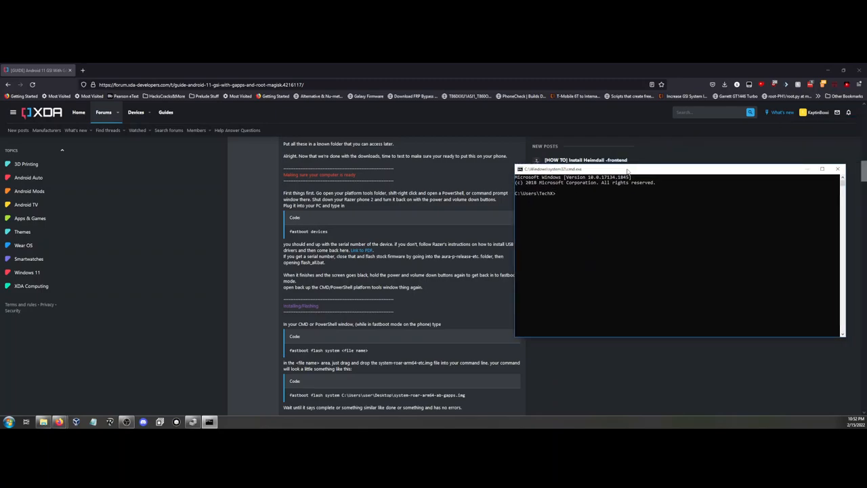
# Step: Run 'fastboot devices' to list the phone's serial number as a fastboot device
pyautogui.write('fastboot devices')
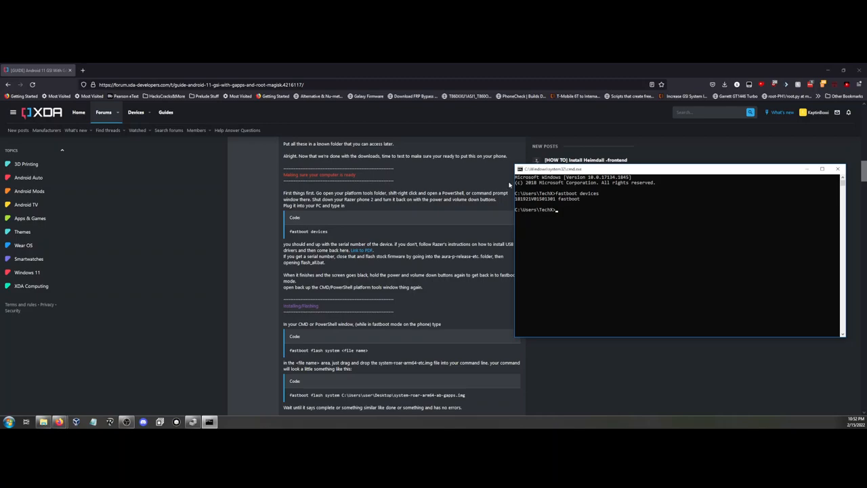
pyautogui.moveTo(578, 185)
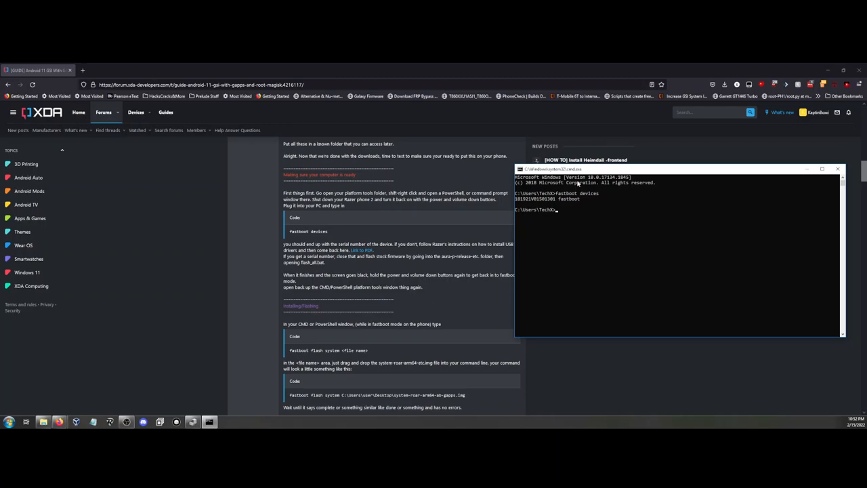
pyautogui.scroll(-3)
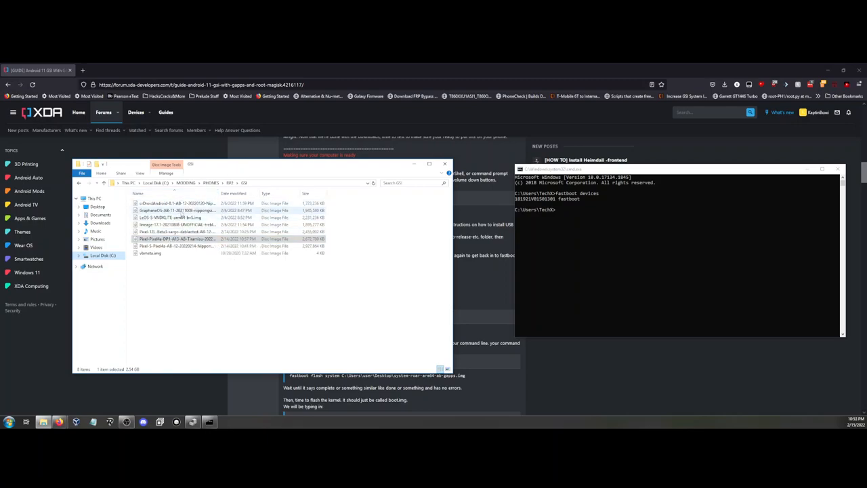
pyautogui.moveTo(176, 217)
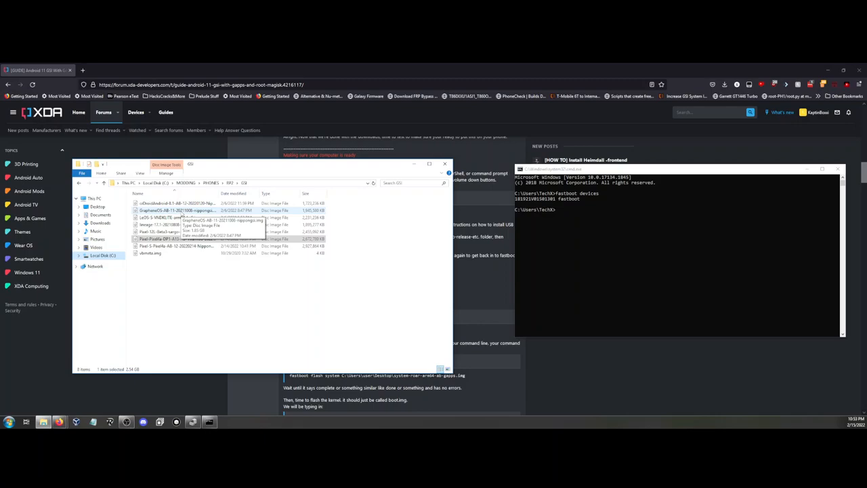
pyautogui.moveTo(544, 260)
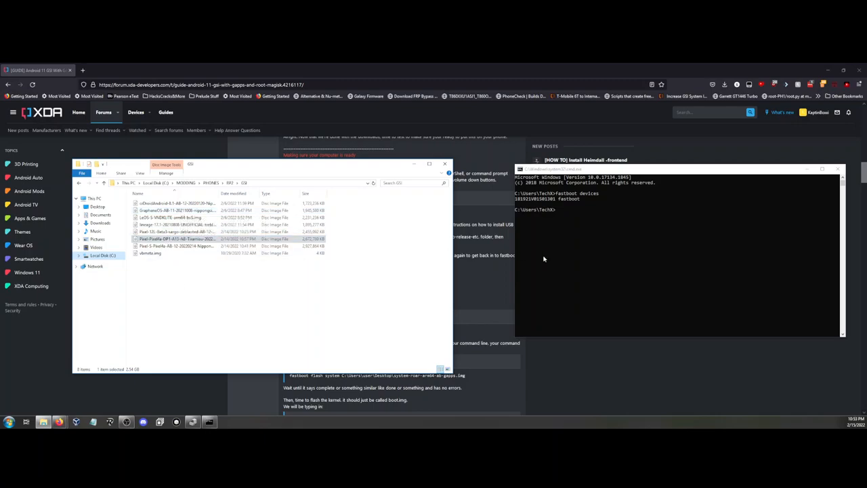
# Step: Run 'fastboot flash system' with the Pixel4a Tiramisu GSI .img, getting an invalid sparse file format error
pyautogui.write('fastboot flash system')
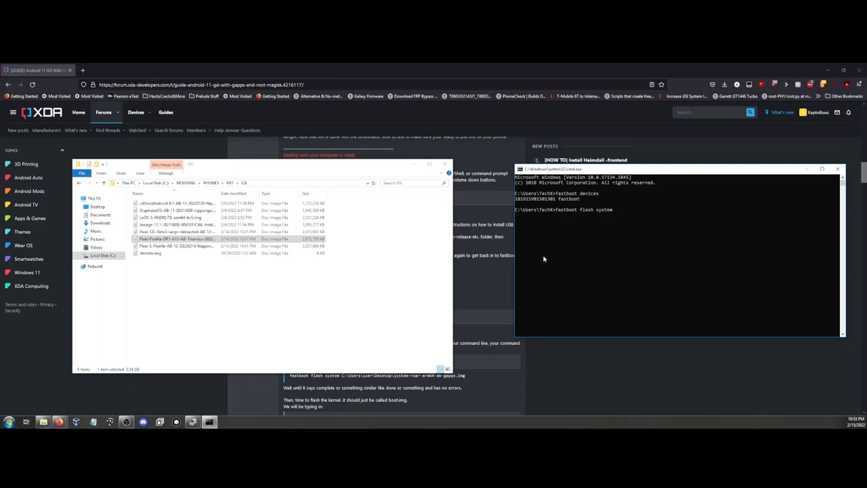
pyautogui.click(176, 238)
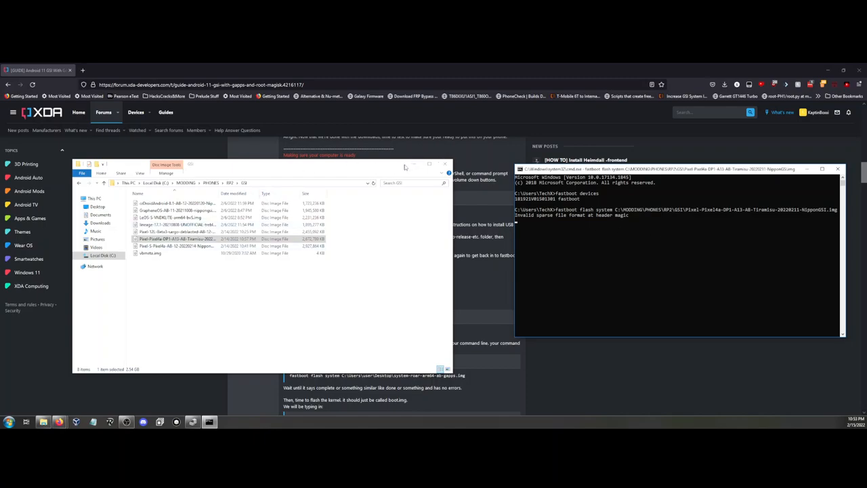
pyautogui.click(446, 164)
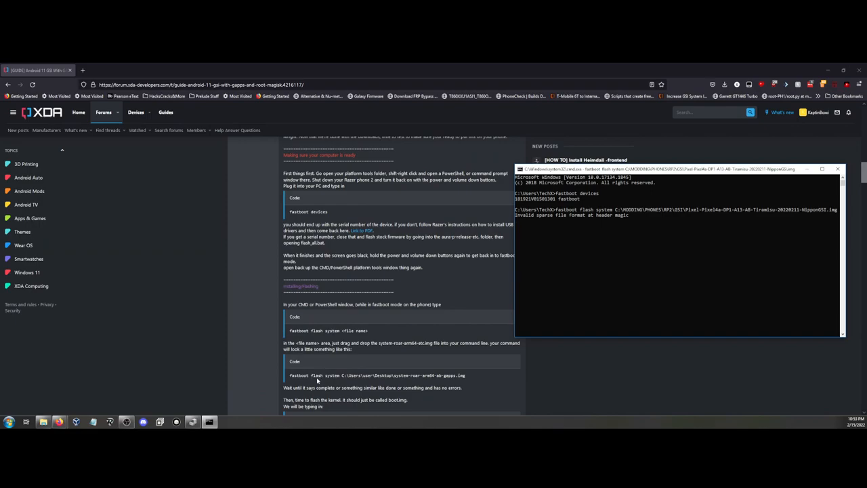
# Step: Scroll the guide to the 'fastboot flash boot' and recovery wipe steps, then bring back the GSI folder
pyautogui.scroll(-3)
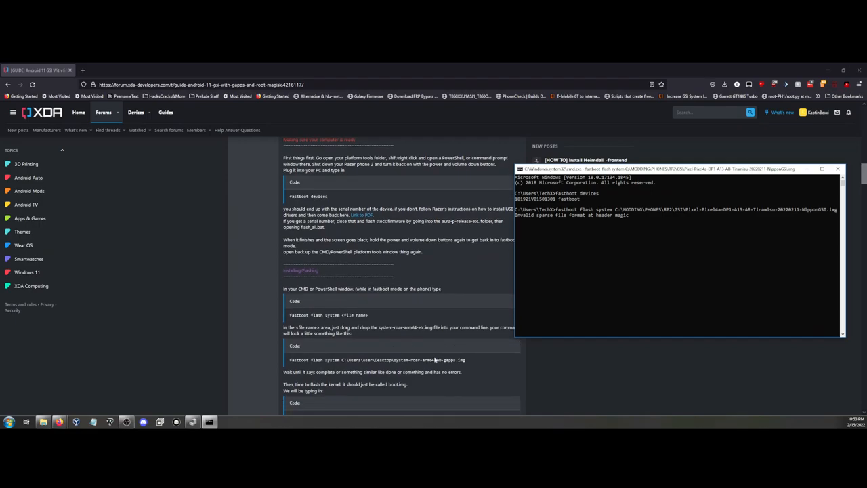
pyautogui.scroll(-3)
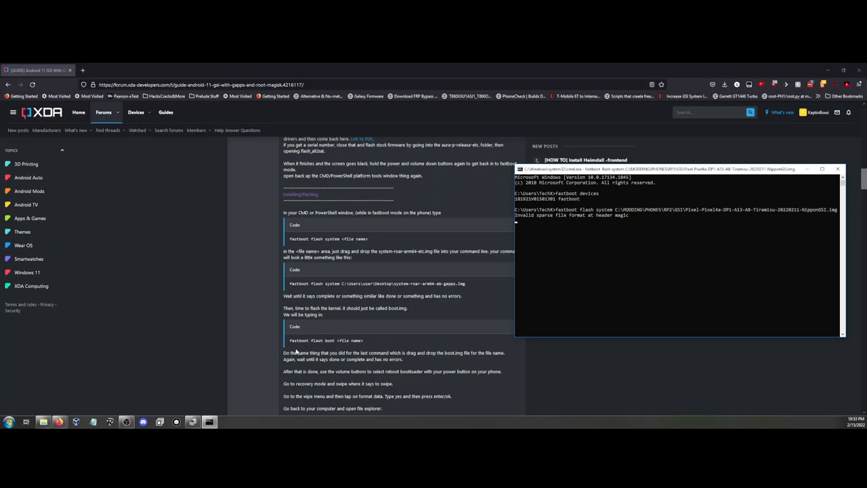
pyautogui.moveTo(337, 347)
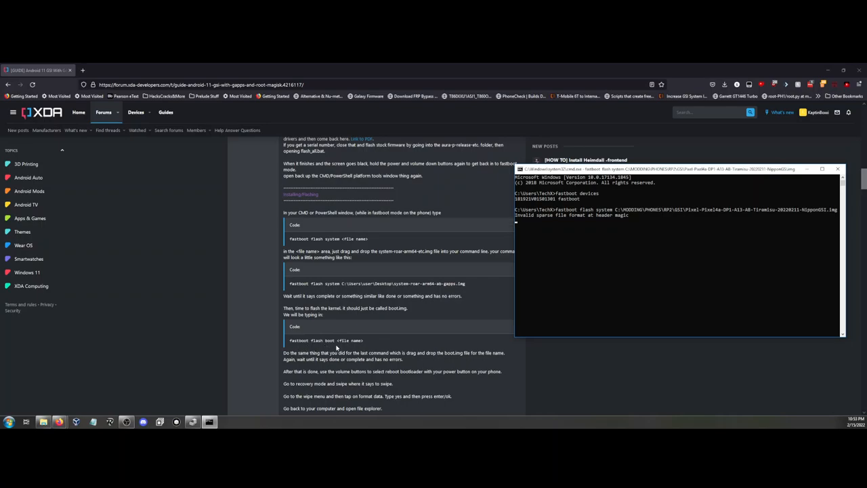
pyautogui.scroll(-3)
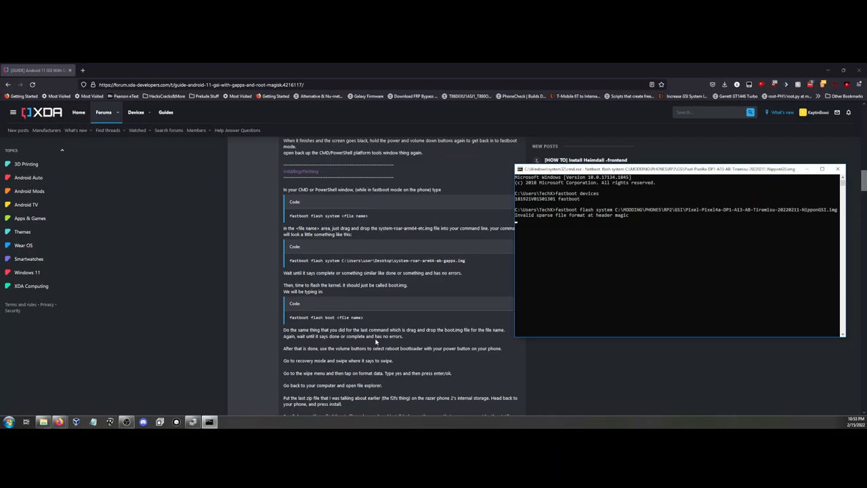
pyautogui.moveTo(268, 353)
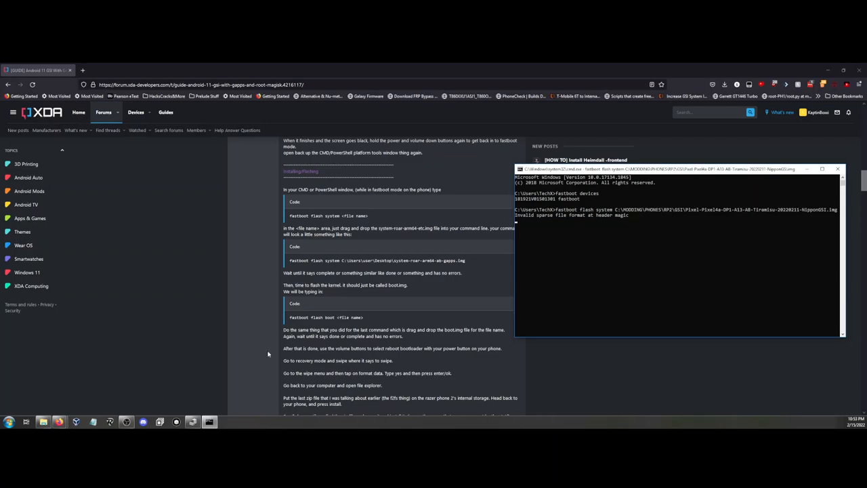
pyautogui.click(42, 423)
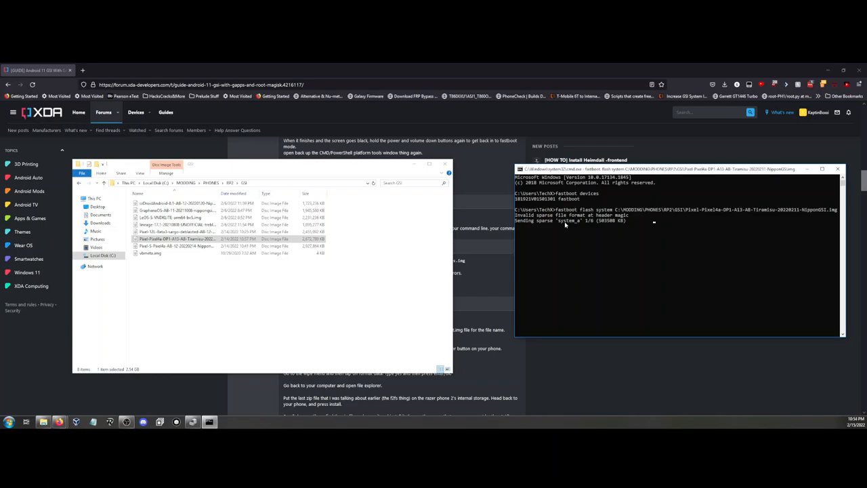
pyautogui.moveTo(582, 226)
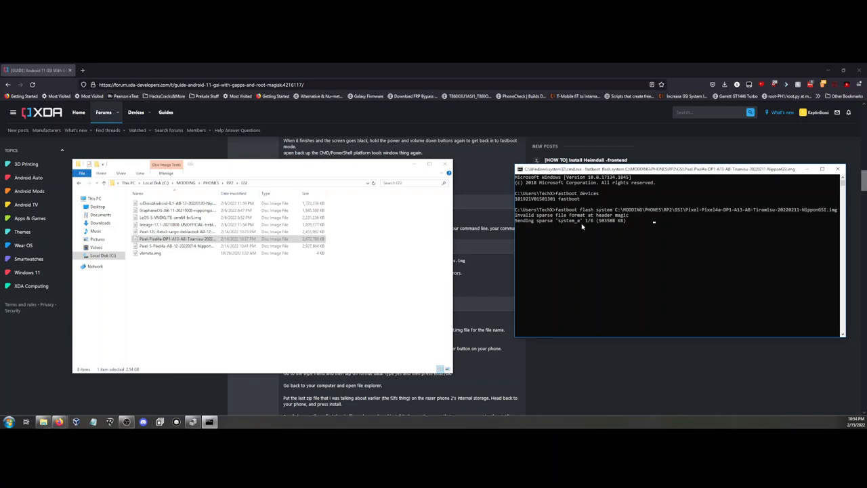
pyautogui.moveTo(610, 227)
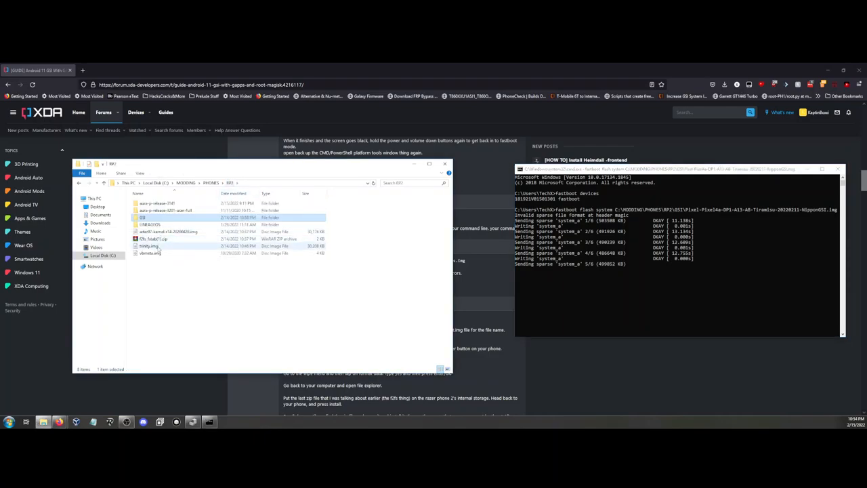
# Step: Select trinity.img in the GSI folder as the kernel to flash once the system image finishes
pyautogui.click(149, 246)
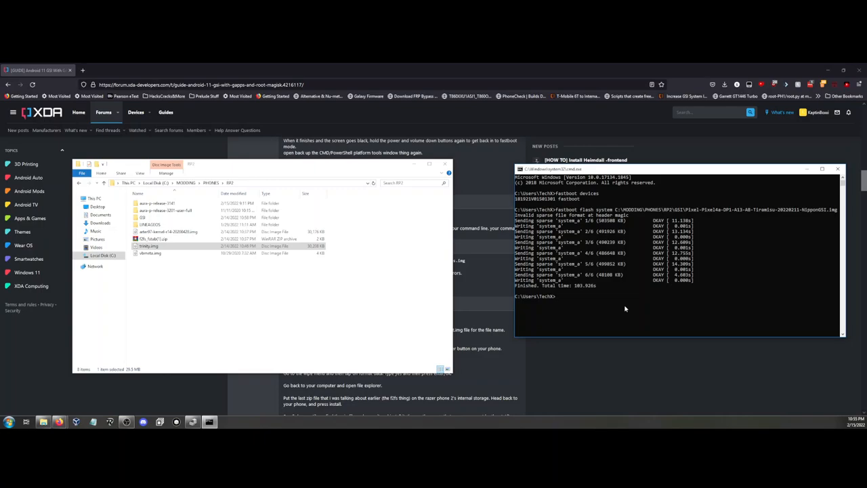
# Step: Run 'fastboot flash boot' with trinity.img to flash the Trinity kernel to boot_a
pyautogui.write('fastboot flash b')
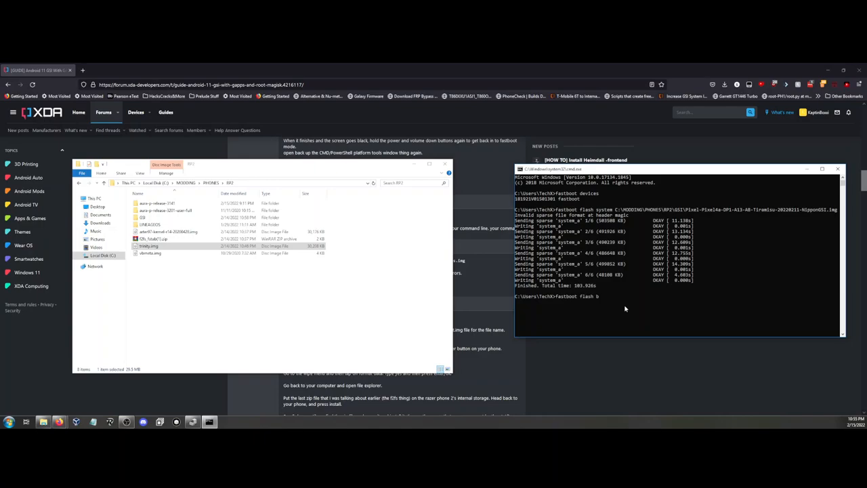
pyautogui.write('oot')
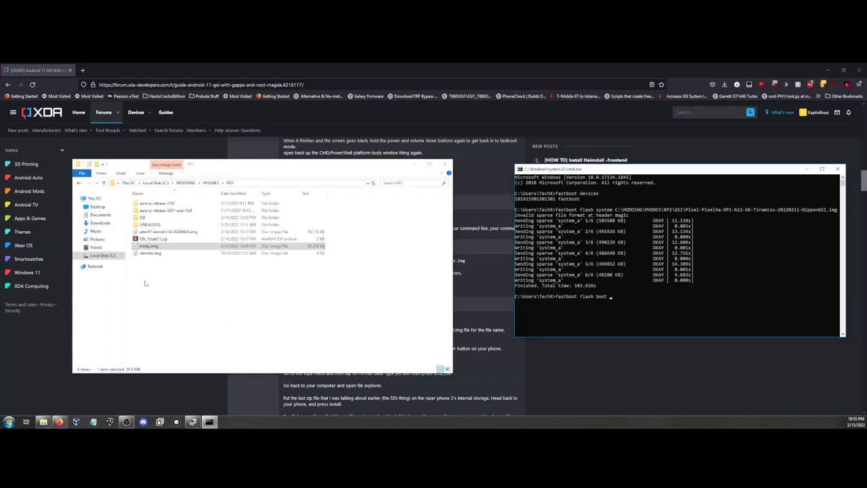
pyautogui.click(149, 246)
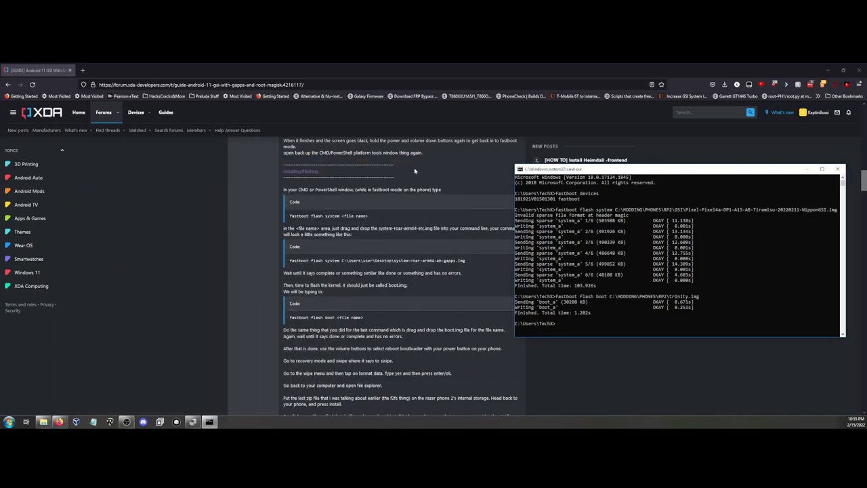
pyautogui.moveTo(408, 341)
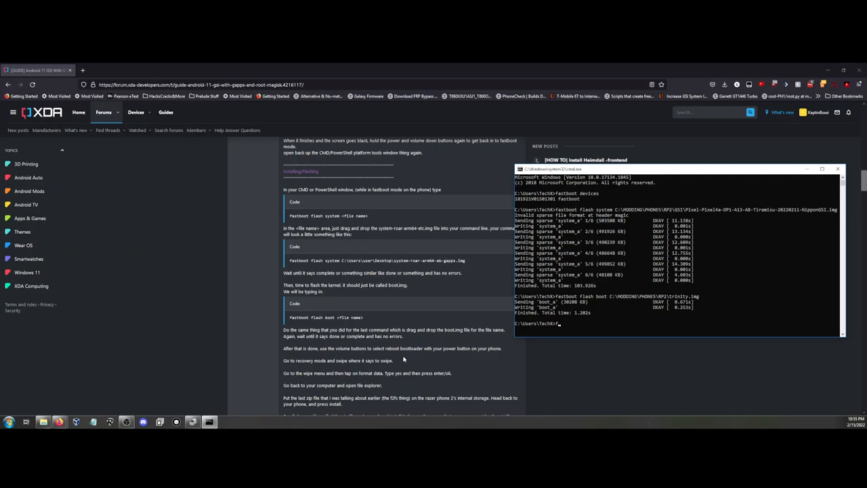
# Step: Begin the next fastboot command while the LINEAGEOS folder with its recovery image is located
pyautogui.write('f')
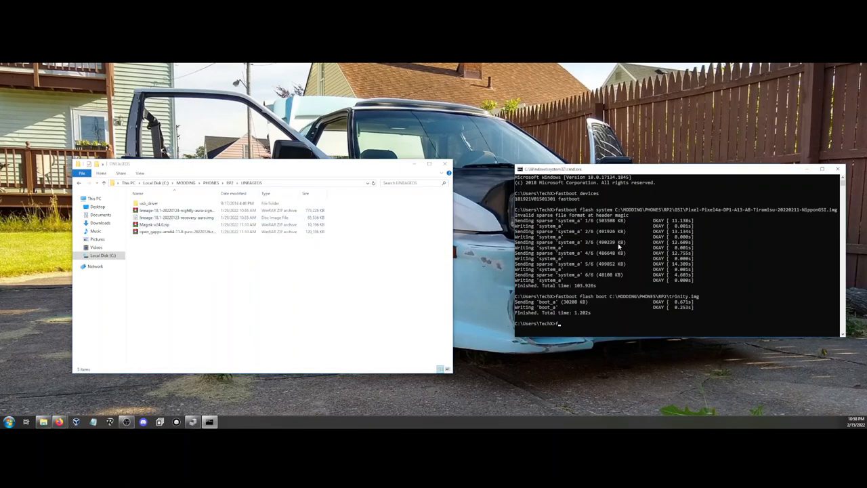
# Step: Recheck 'fastboot devices', then flash lineage-18.1-20220123-recovery-aura.img to the boot partition
pyautogui.write('fastboot devices')
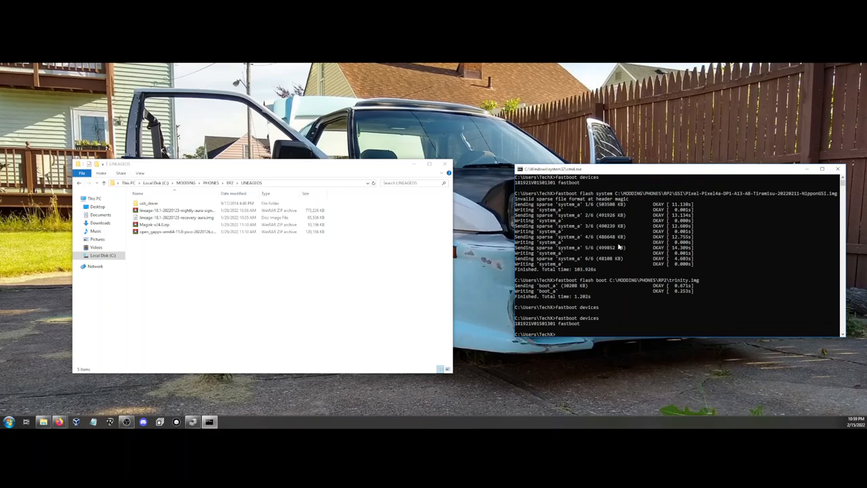
pyautogui.write('fastboot flash boot')
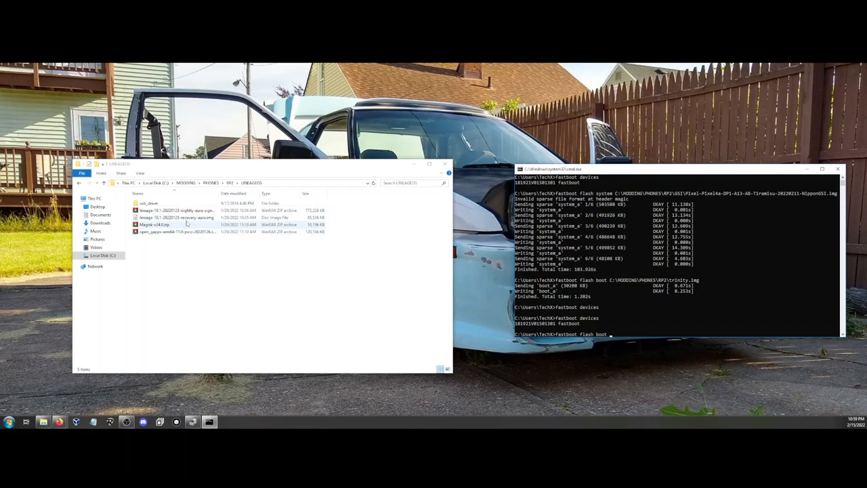
pyautogui.click(178, 217)
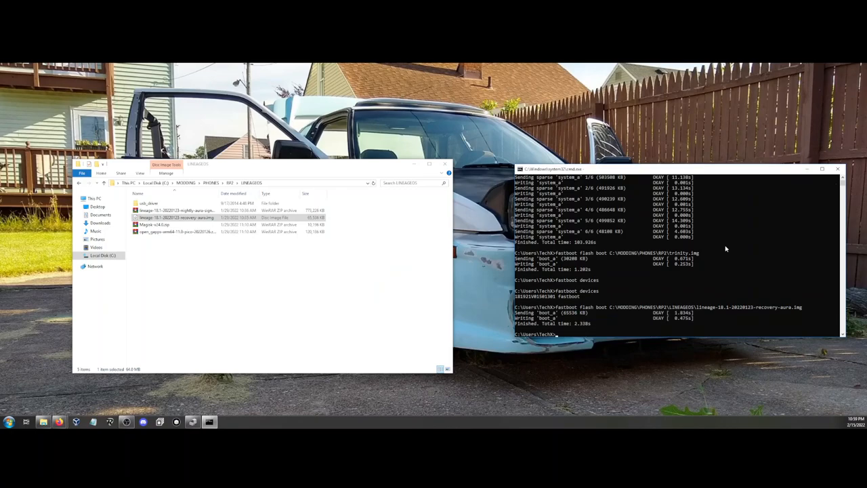
pyautogui.moveTo(63, 431)
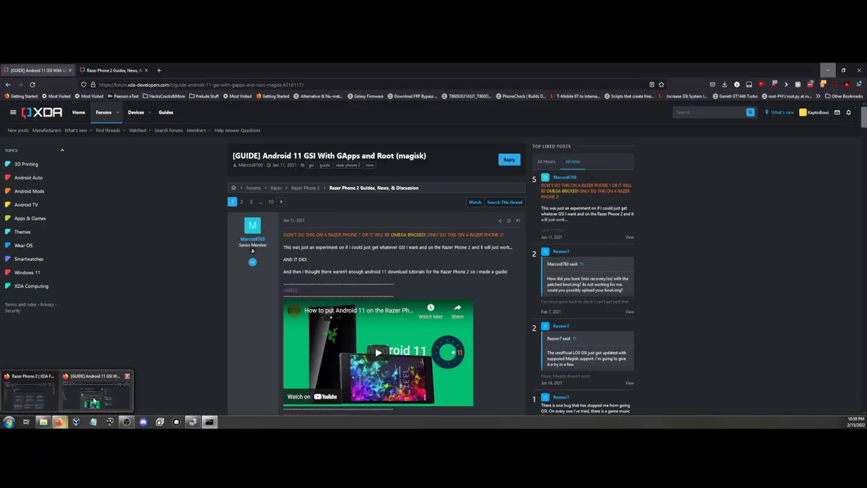
# Step: Scroll the XDA guide down to the recovery-mode, wipe and format-data steps after the boot flash
pyautogui.scroll(-3)
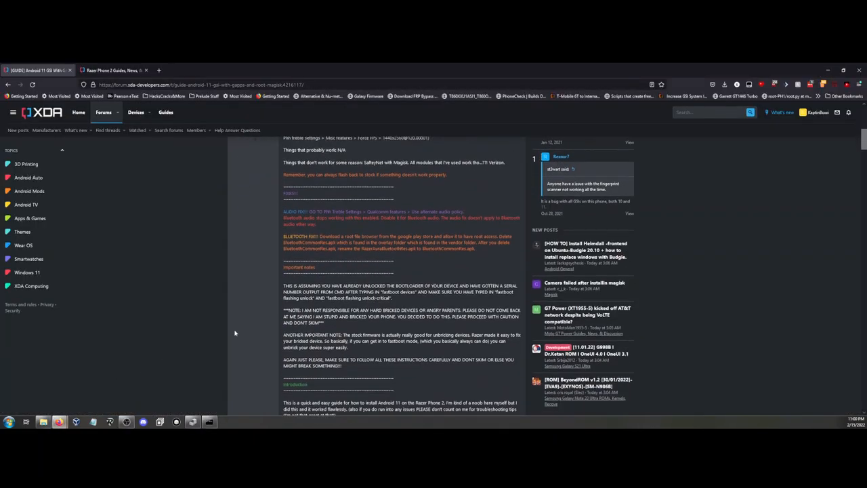
pyautogui.scroll(-3)
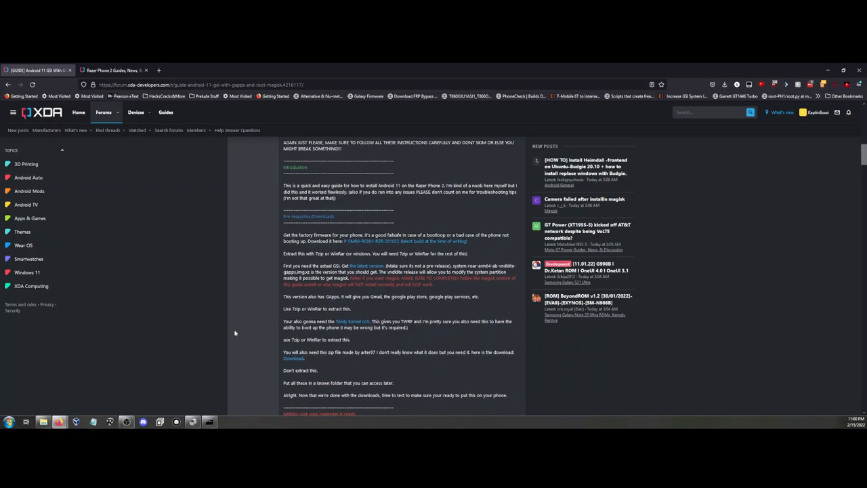
pyautogui.scroll(-3)
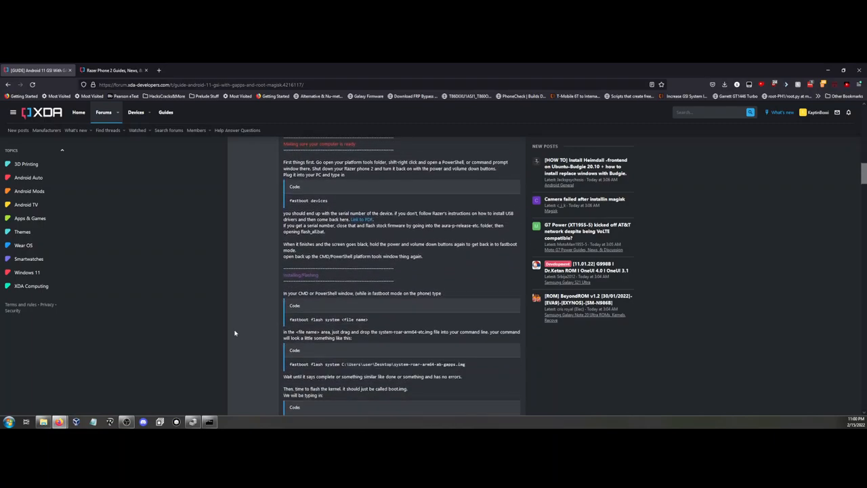
pyautogui.scroll(-3)
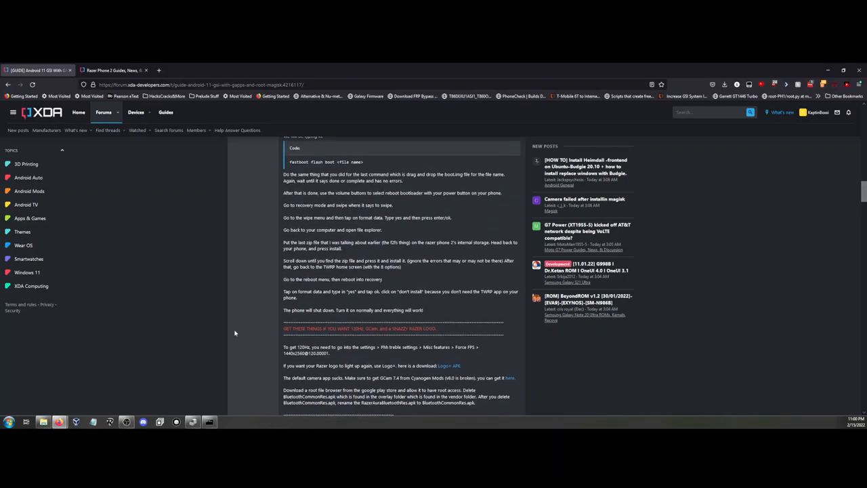
pyautogui.scroll(-3)
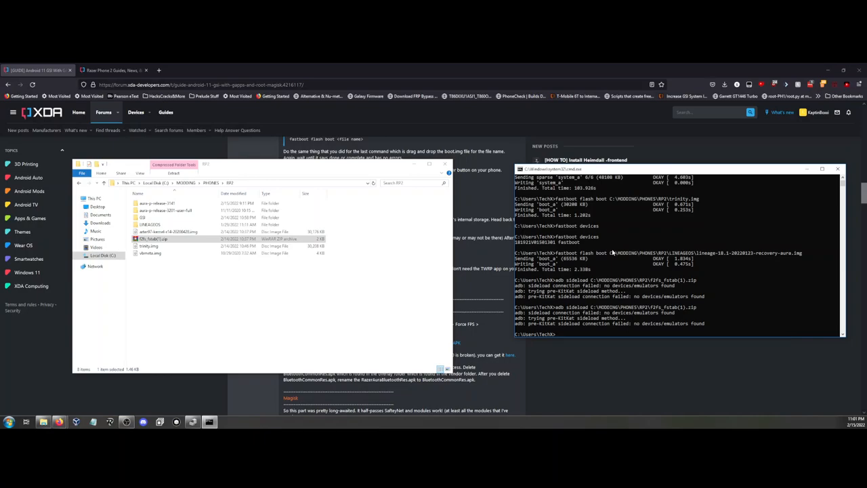
# Step: Run 'adb devices' to check whether any phone is attached after the failed sideloads
pyautogui.write('adb devices')
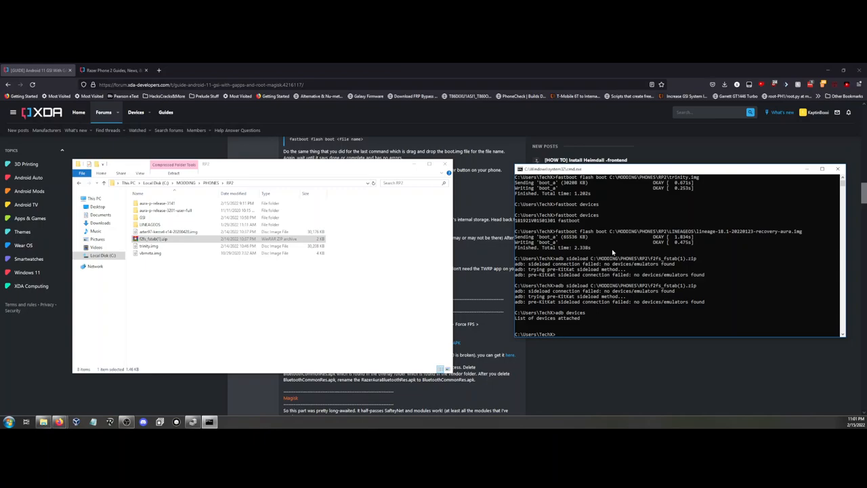
pyautogui.moveTo(626, 261)
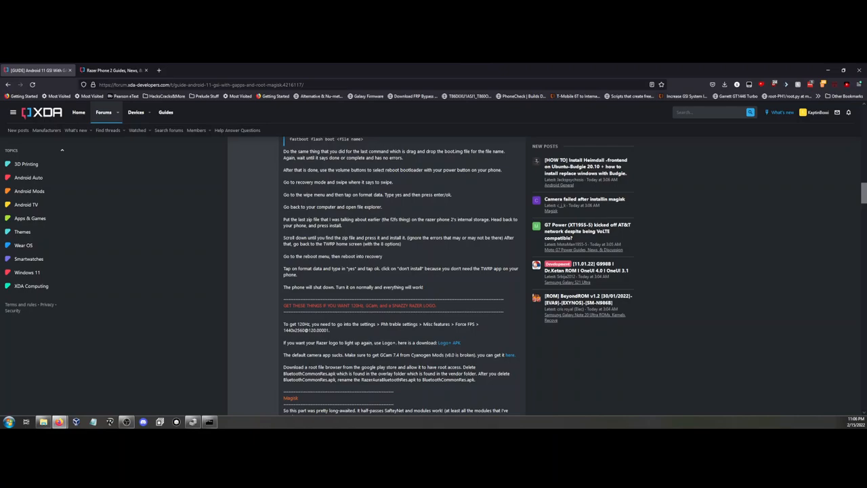
pyautogui.moveTo(294, 265)
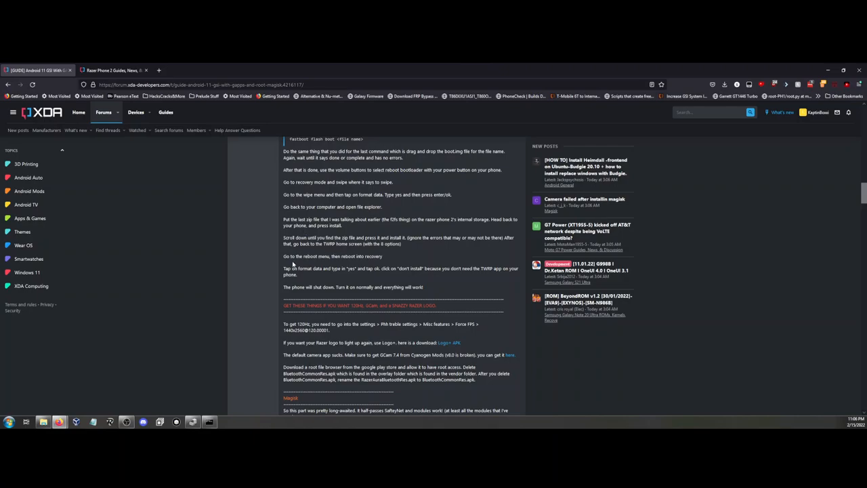
pyautogui.moveTo(360, 264)
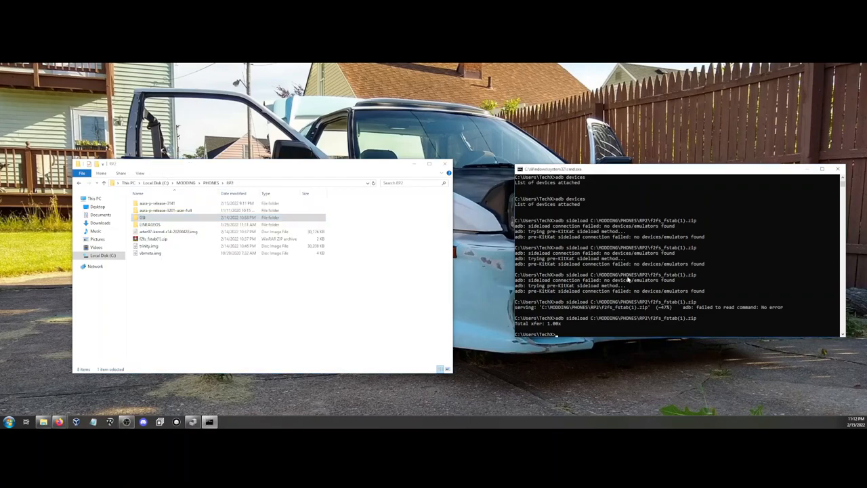
# Step: Run 'fastboot flash boot C:\MODDING\PHONES\RP2\trinity.img' to flash the boot partition
pyautogui.write('fastboot fals')
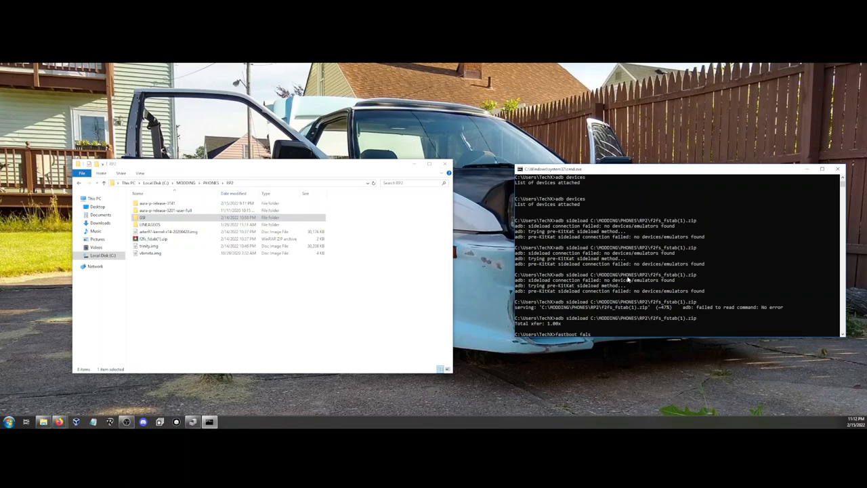
pyautogui.write('flash boot')
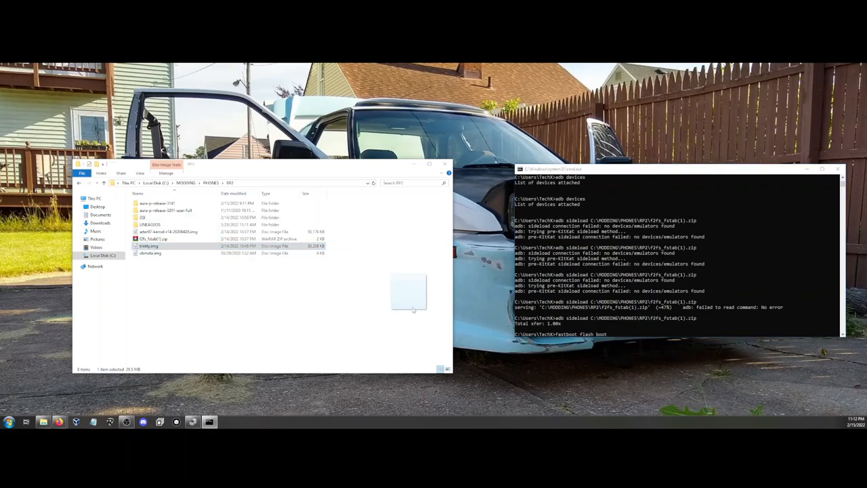
pyautogui.write('C:\\MODDING\\PHONES\\RP2\\trinity.img')
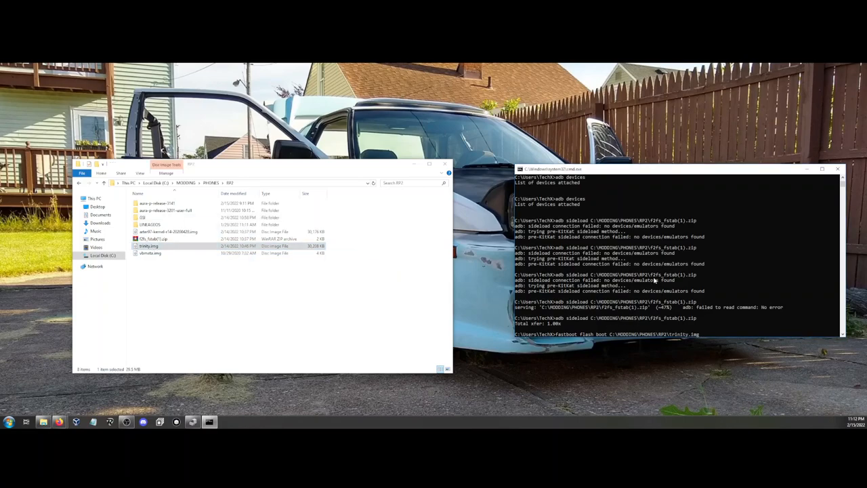
pyautogui.press('enter')
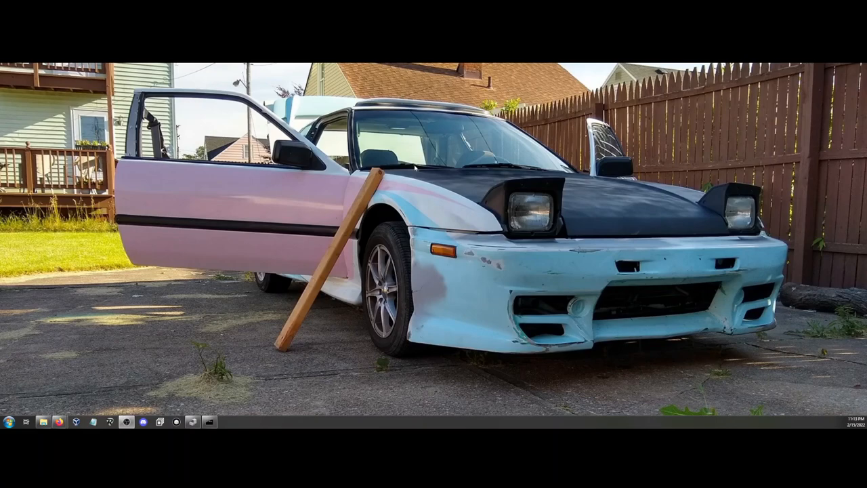
pyautogui.moveTo(133, 178)
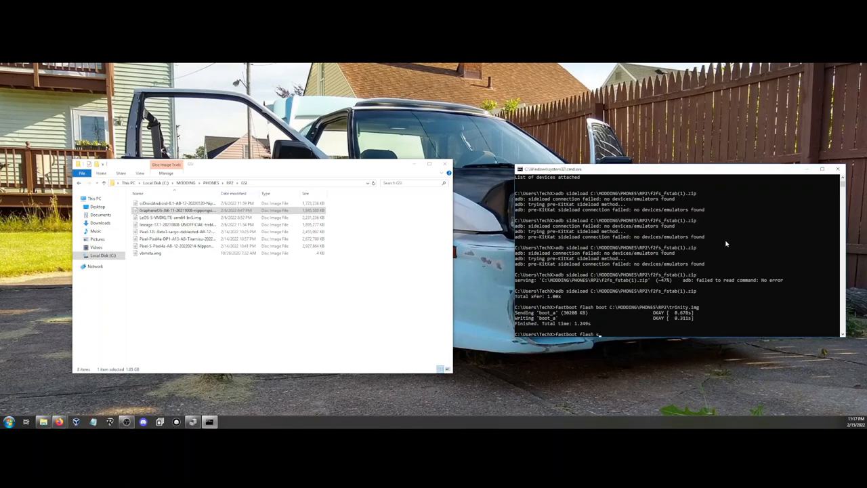
# Step: Complete 'fastboot flash system' and select the GrapheneOS GSI image from the GSI folder
pyautogui.write('system')
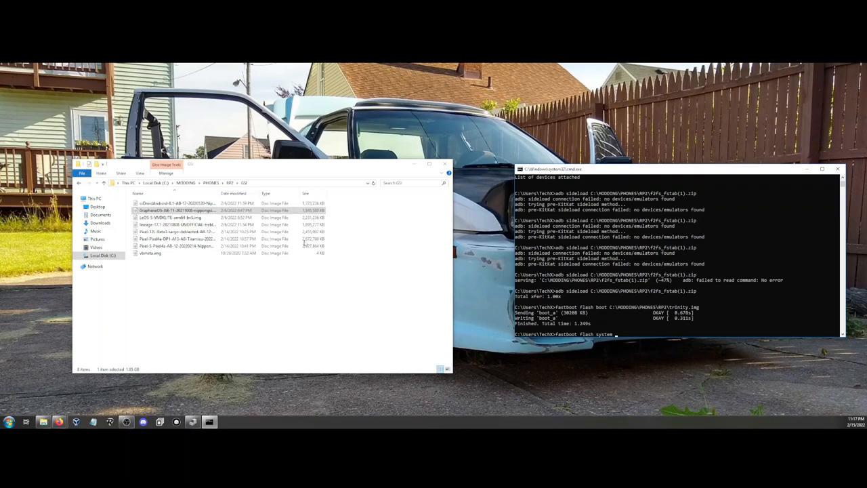
pyautogui.click(183, 210)
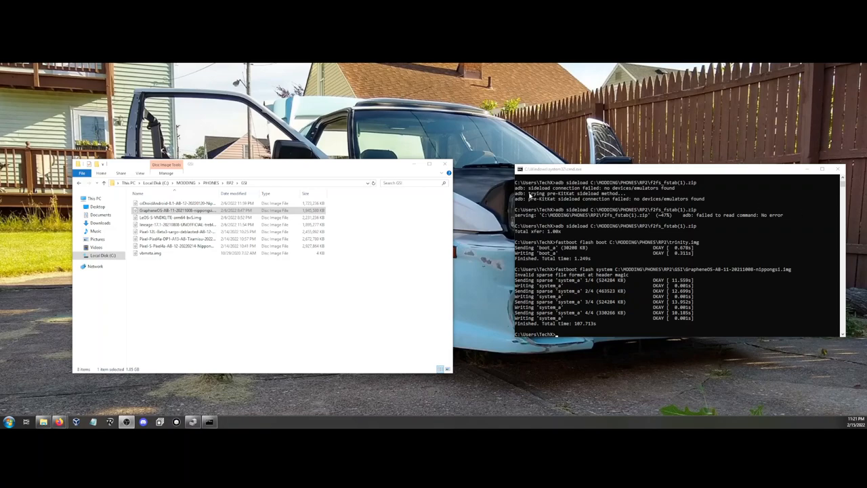
# Step: Return to the RP2 folder and open the aura-p-release-3141 factory firmware folder
pyautogui.click(80, 183)
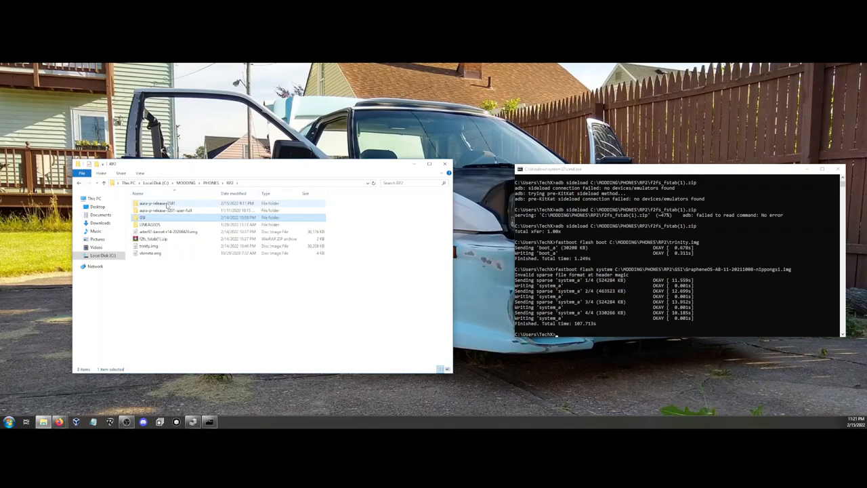
pyautogui.moveTo(143, 217)
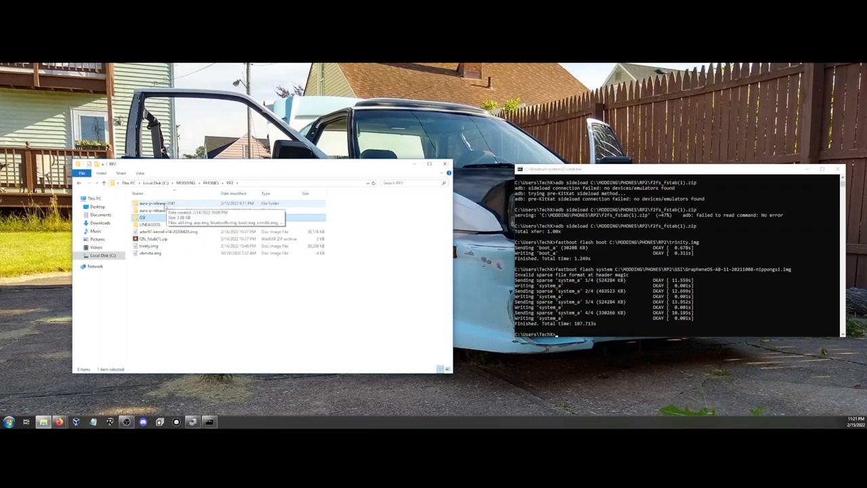
pyautogui.doubleClick(157, 203)
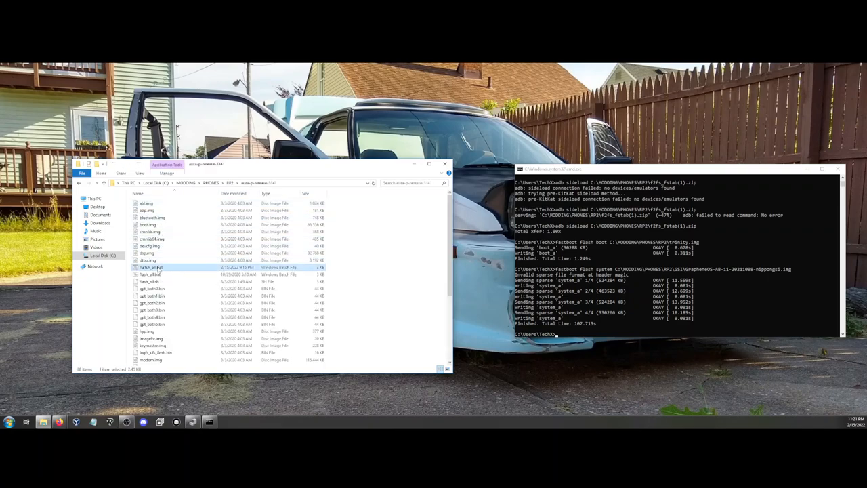